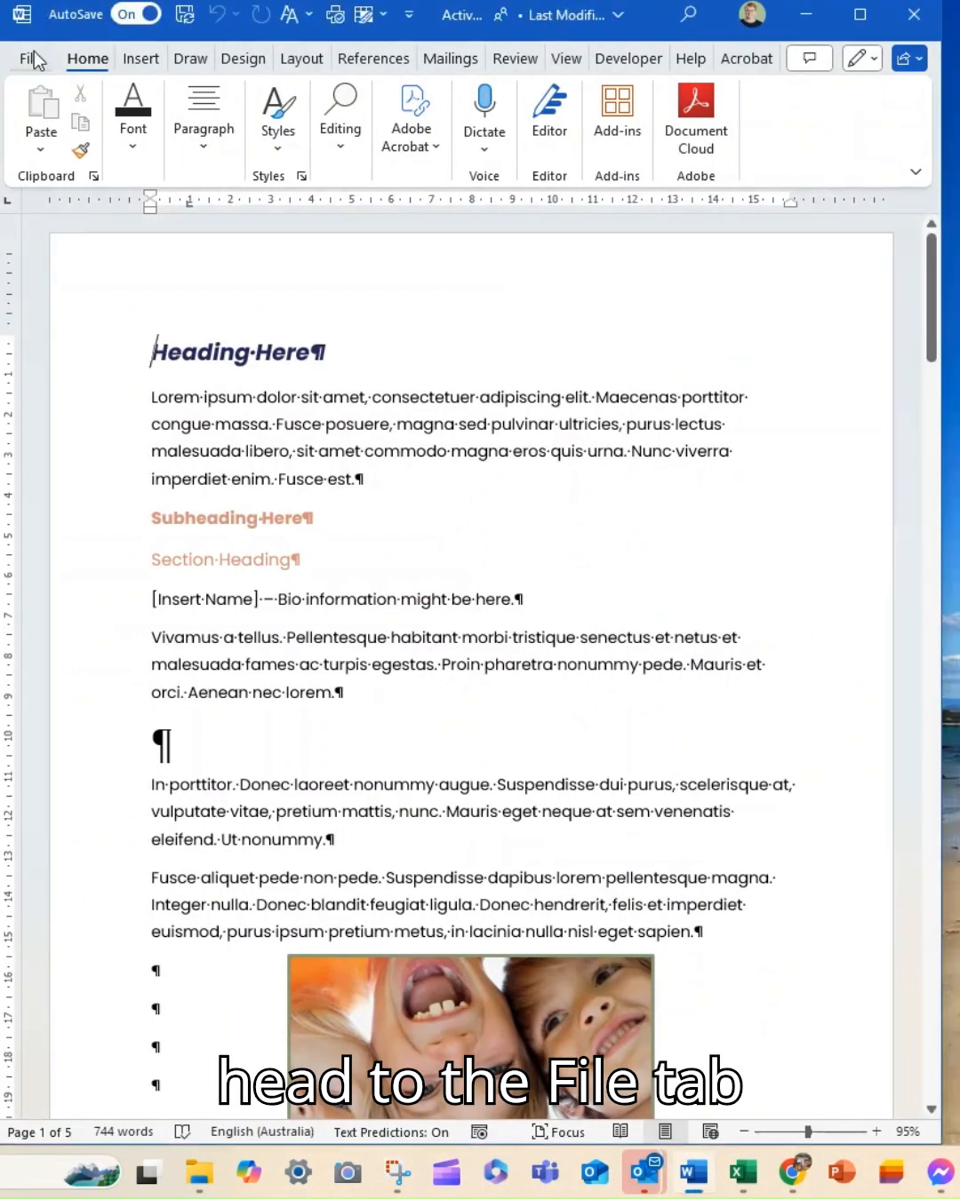
Open the Word Options dialog from the File backstage view.
click(26, 57)
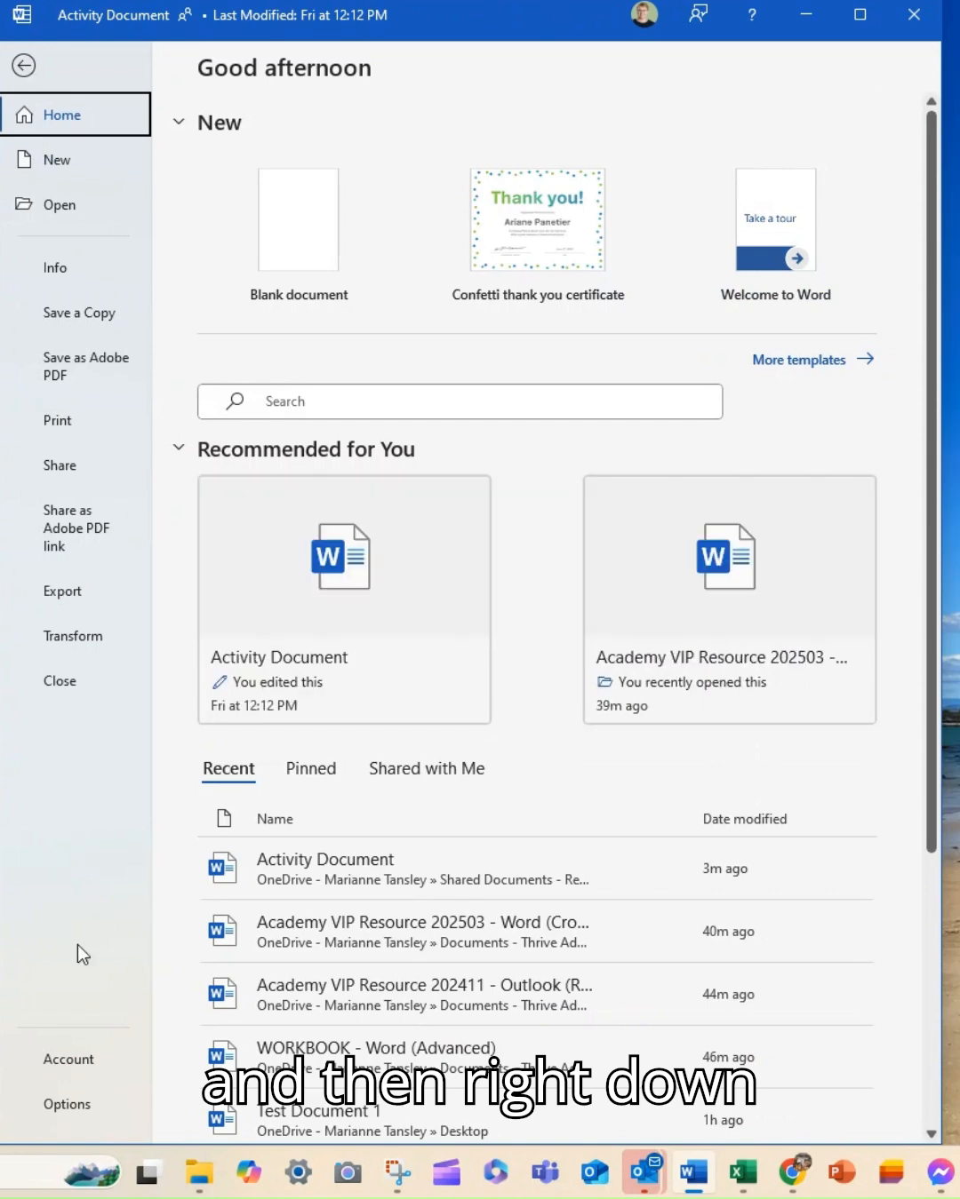
click(23, 65)
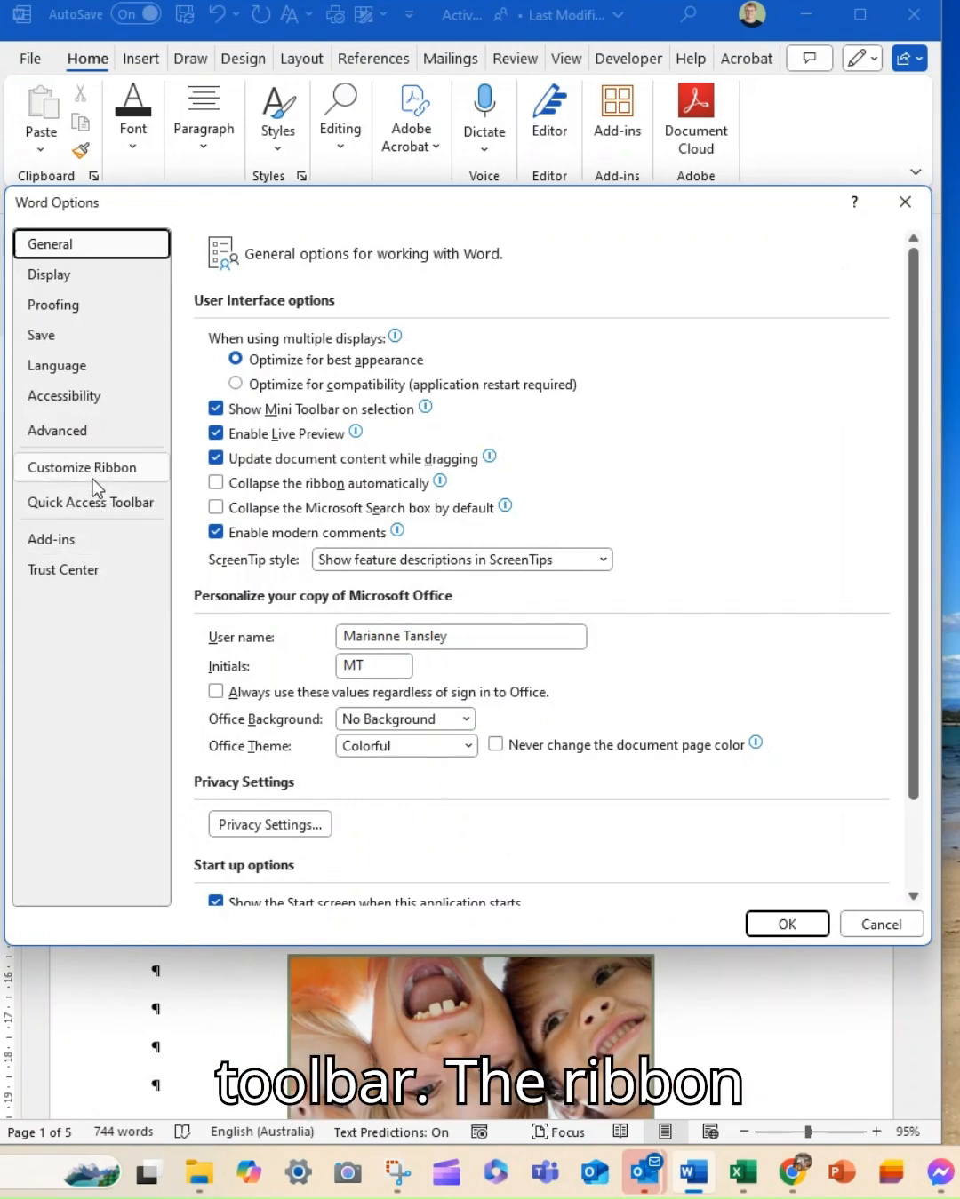
Show Customize Ribbon set to All Tabs and browse the tab list, selecting the Draw tab.
click(85, 467)
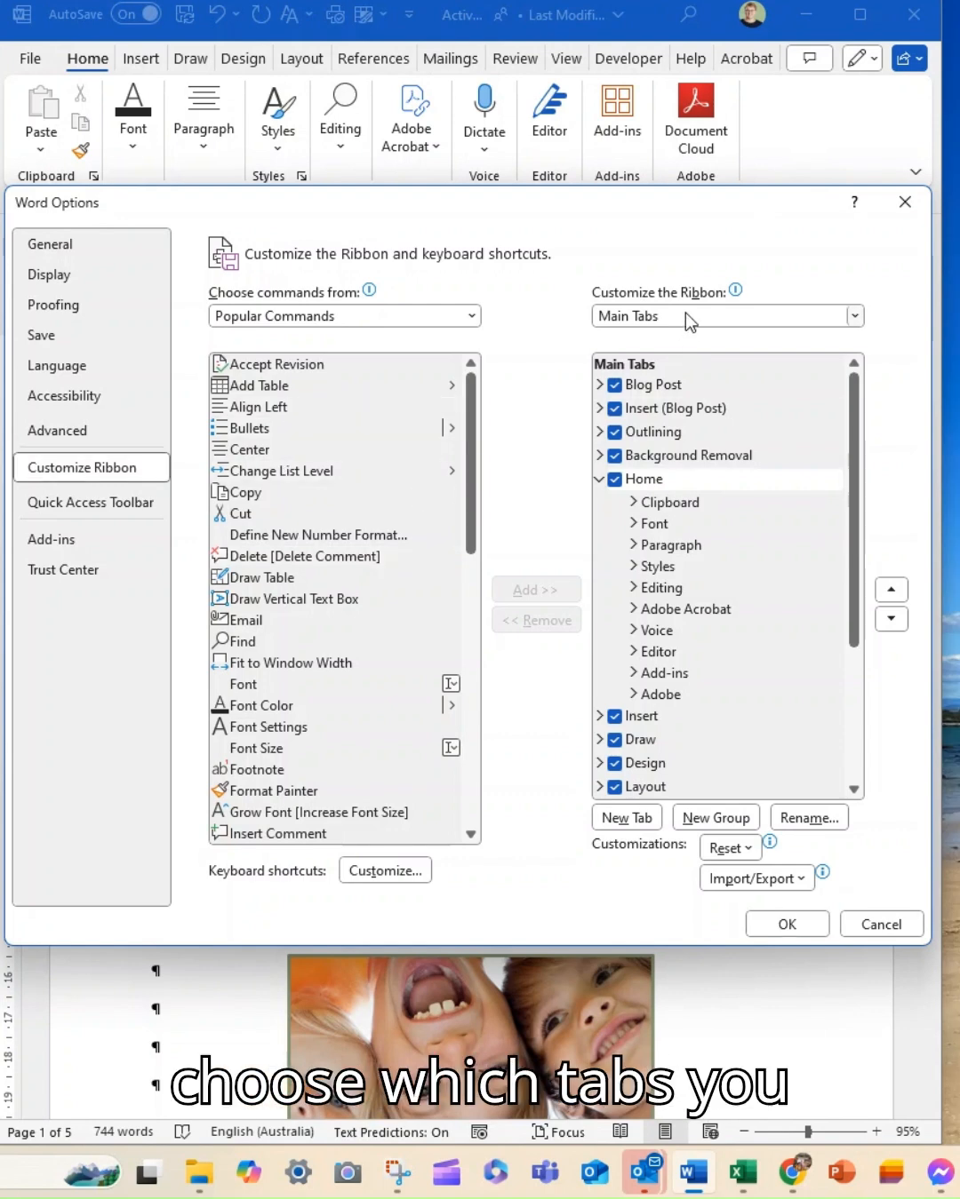
click(724, 316)
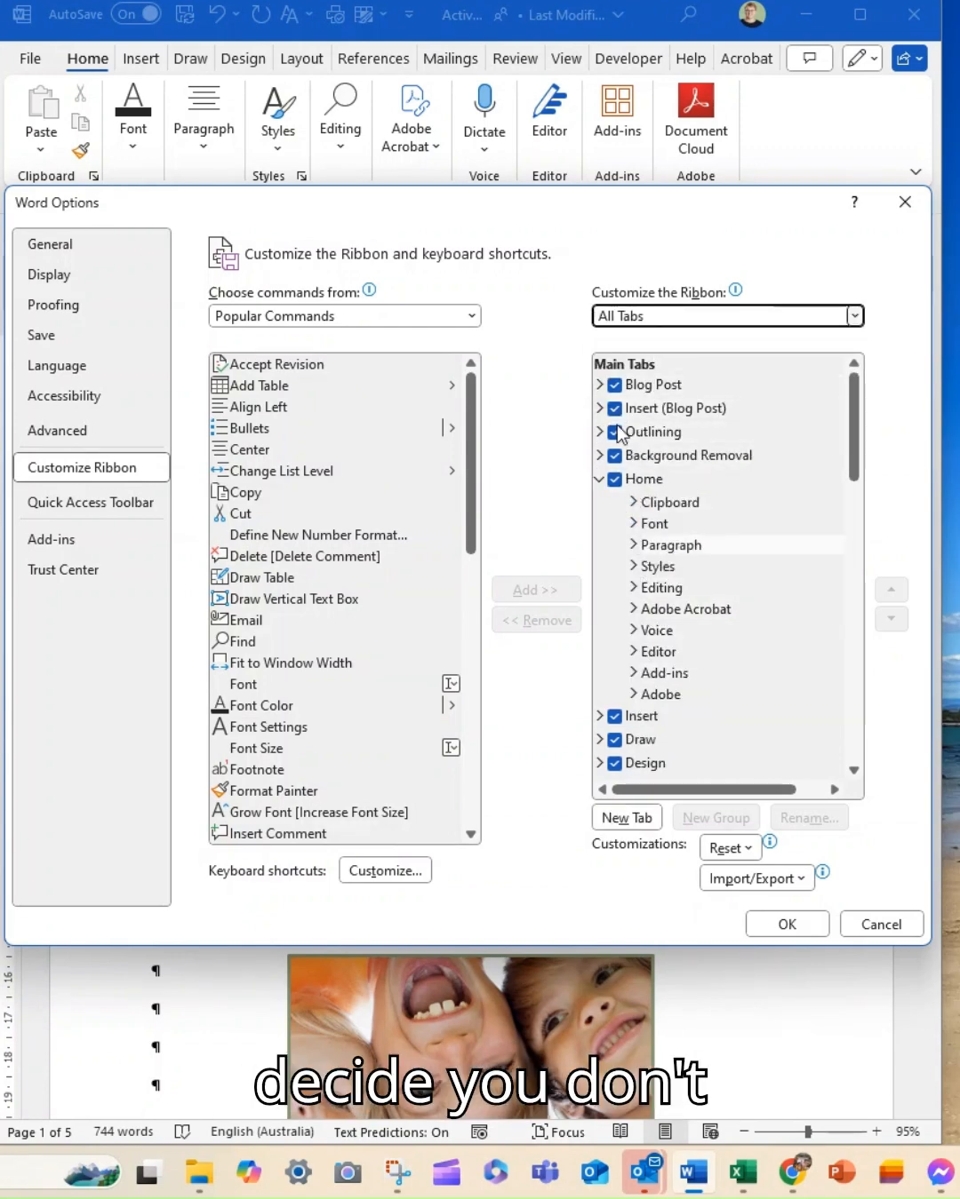
click(614, 385)
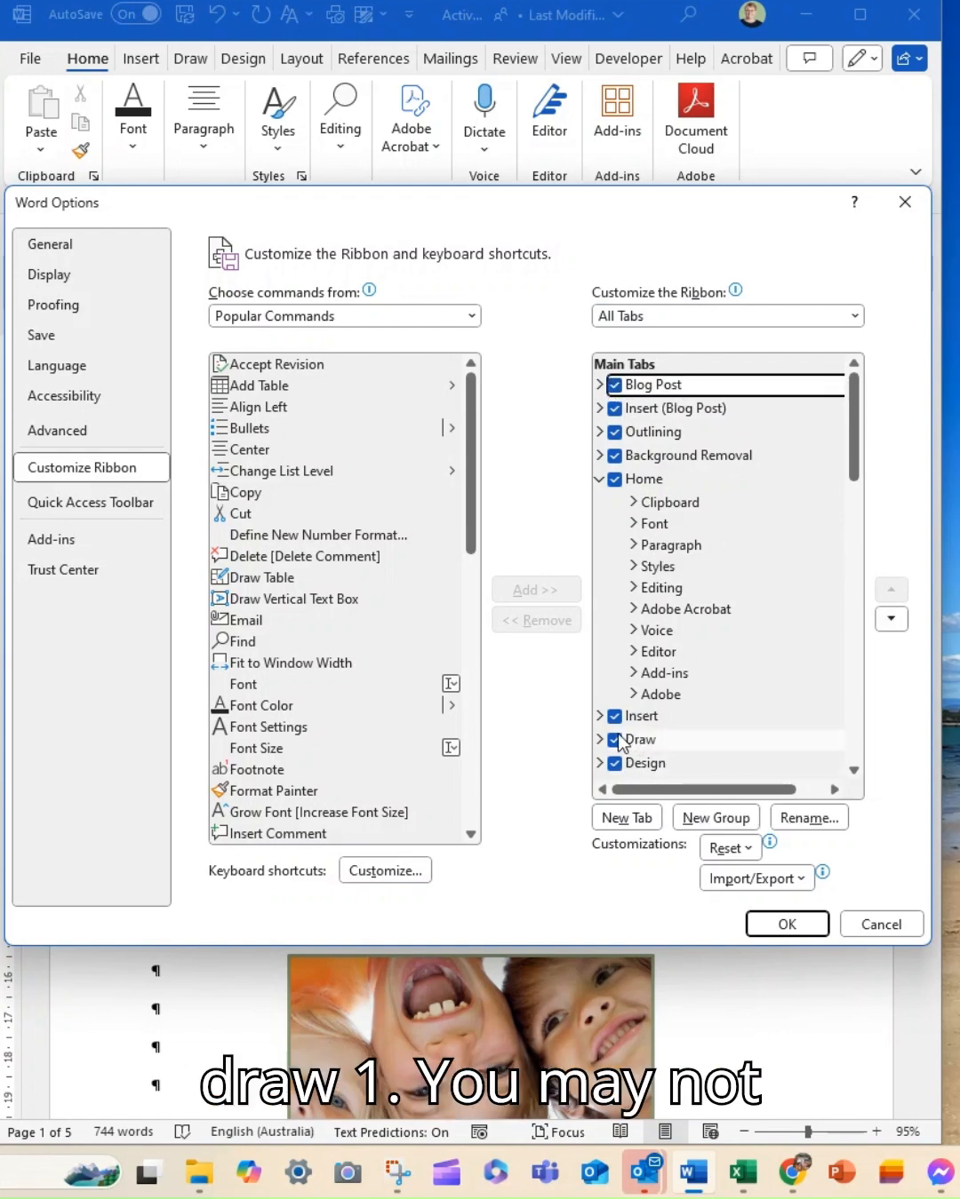
click(645, 739)
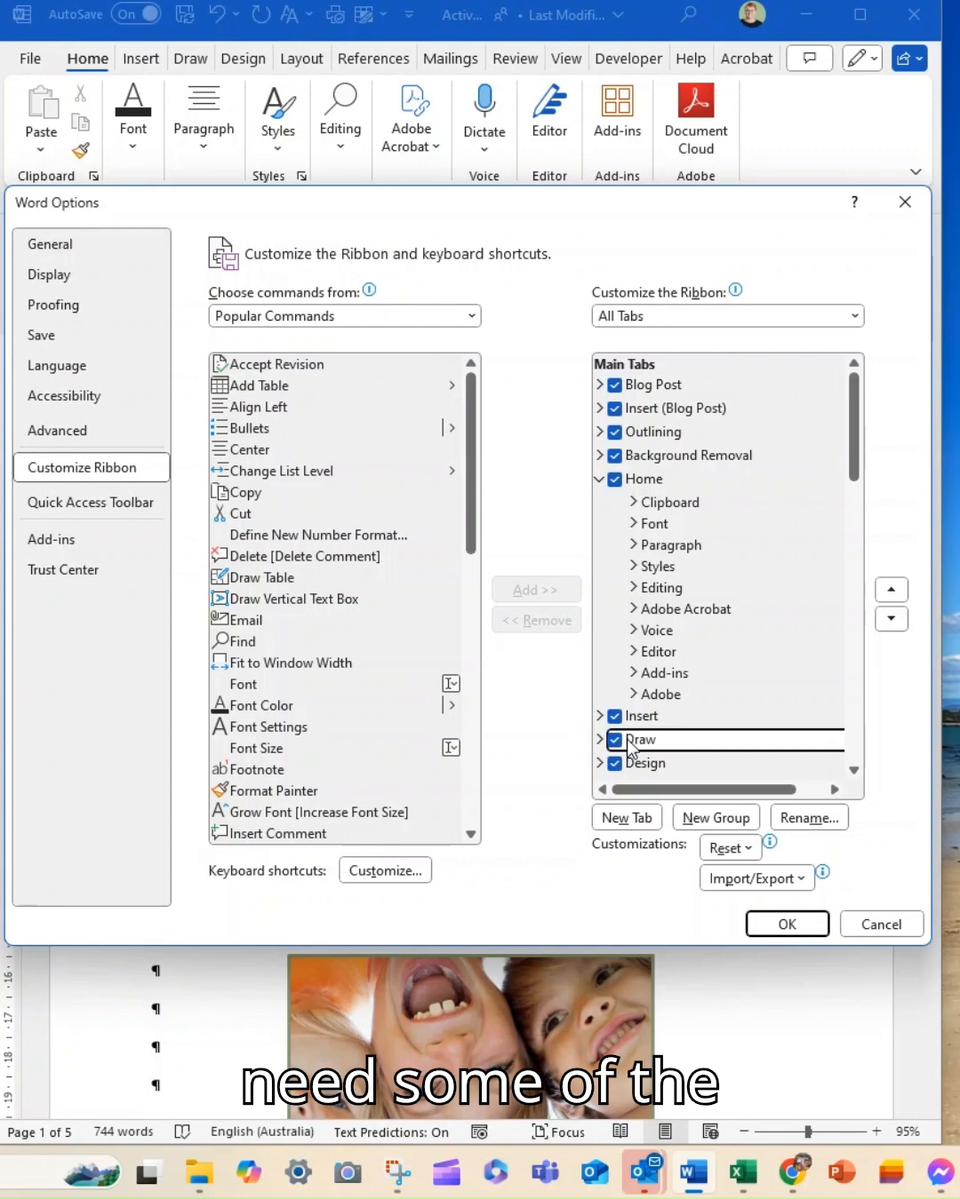
scroll(down, 3)
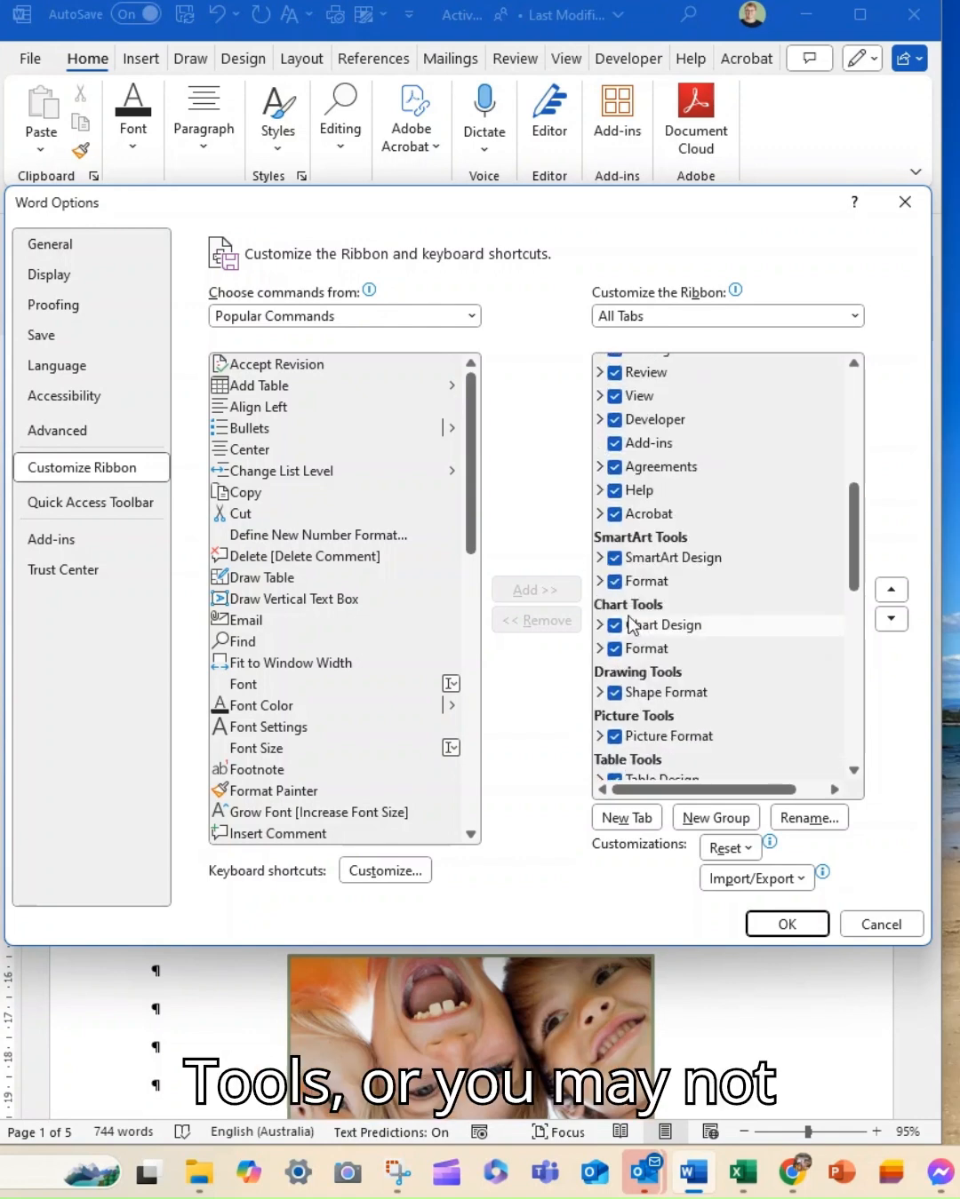
scroll(down, 3)
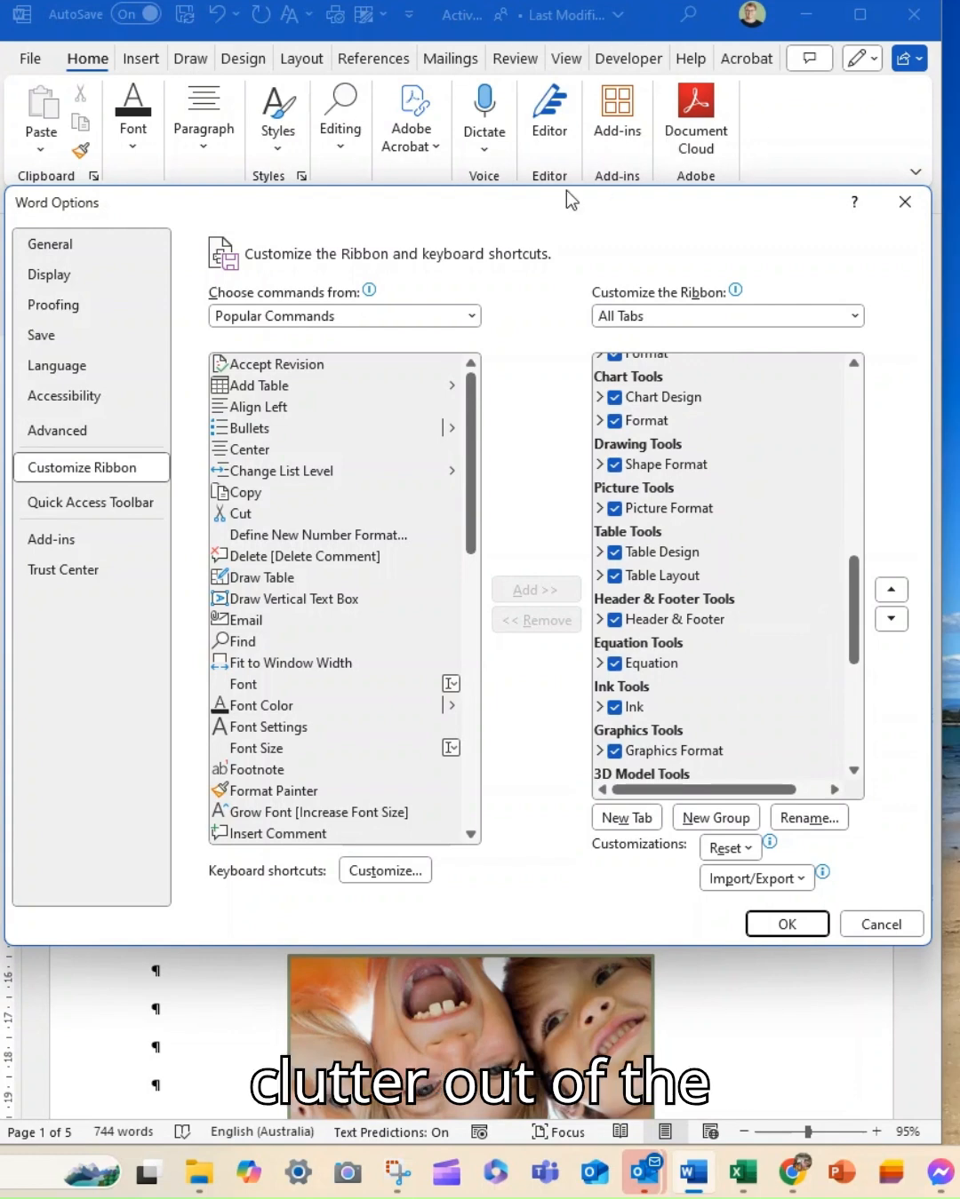
Show the Quick Access Toolbar settings with Choose commands from set to All Commands.
click(89, 503)
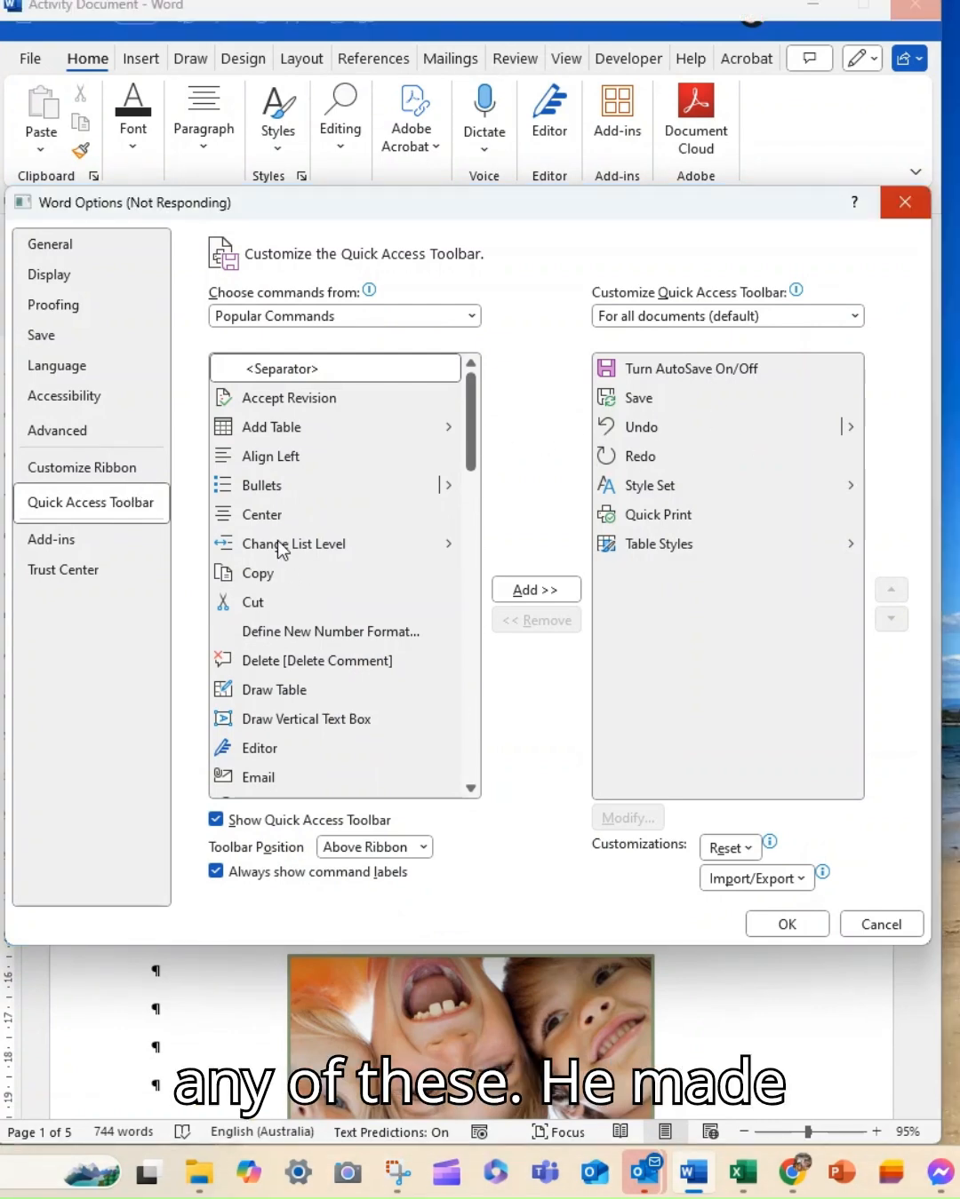
click(343, 316)
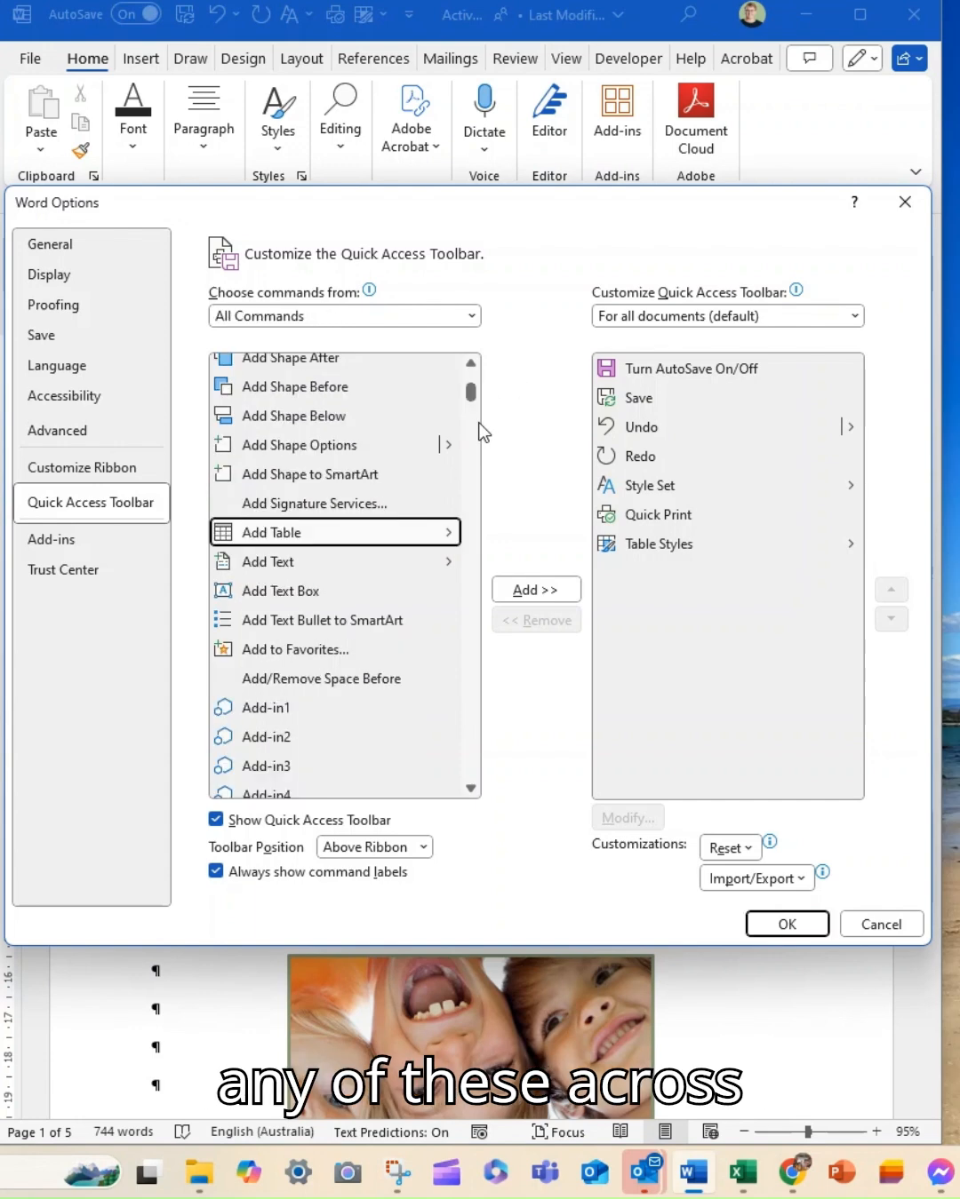